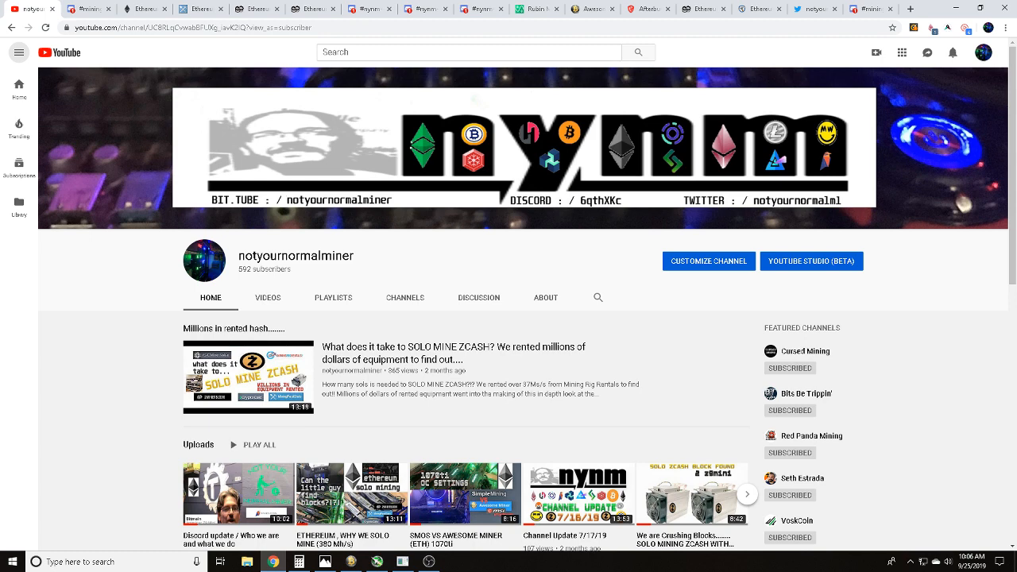
Browse the notyournormalminer channel's older uploads and scroll down to Popular uploads
scroll("down", 3)
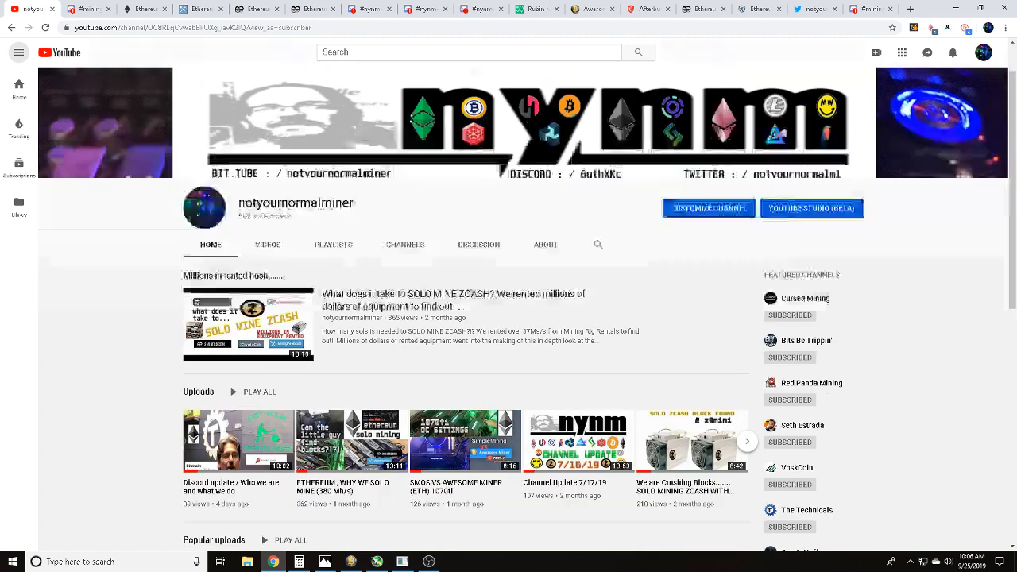
scroll("down", 3)
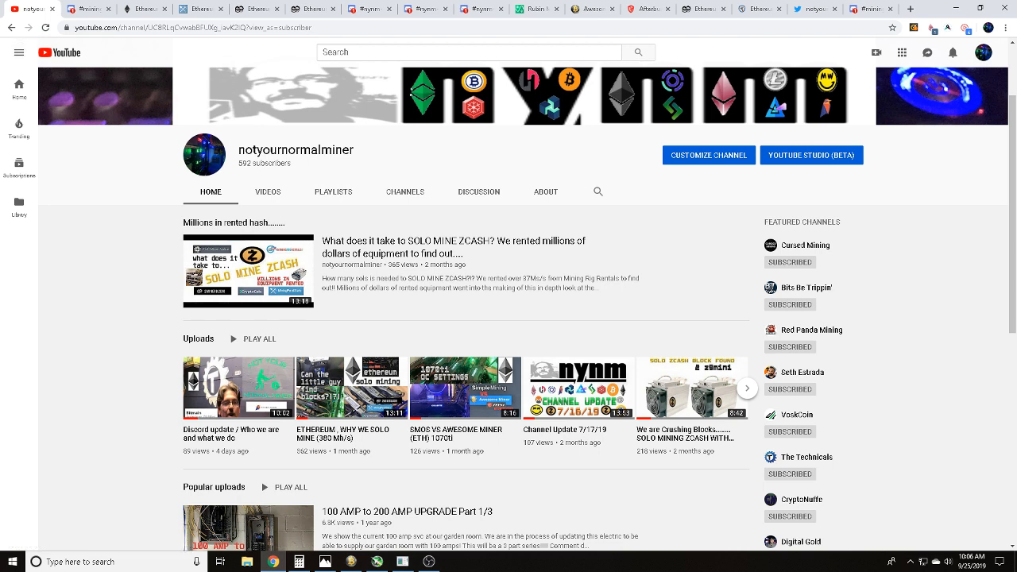
left_click(745, 388)
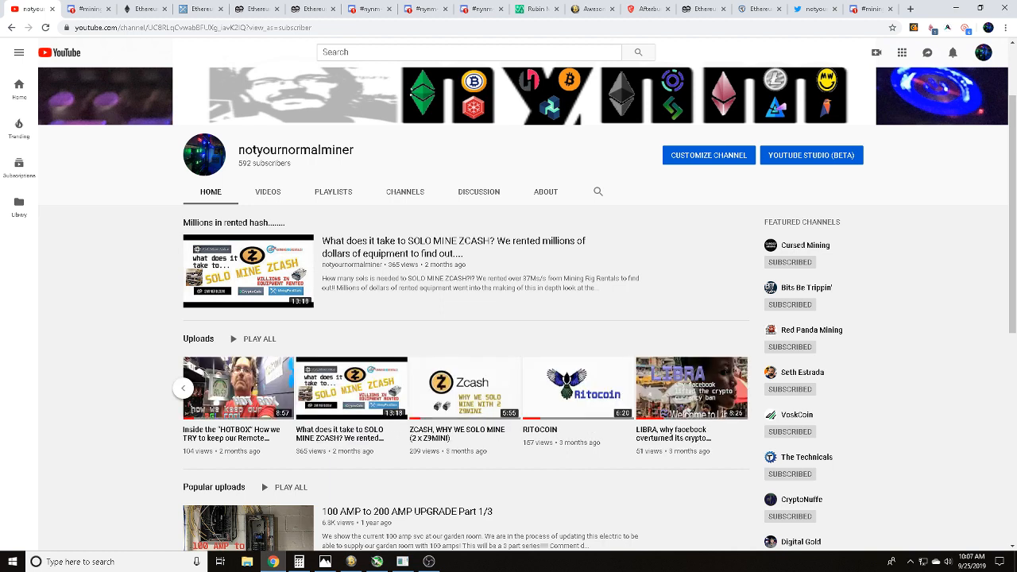
scroll("down", 3)
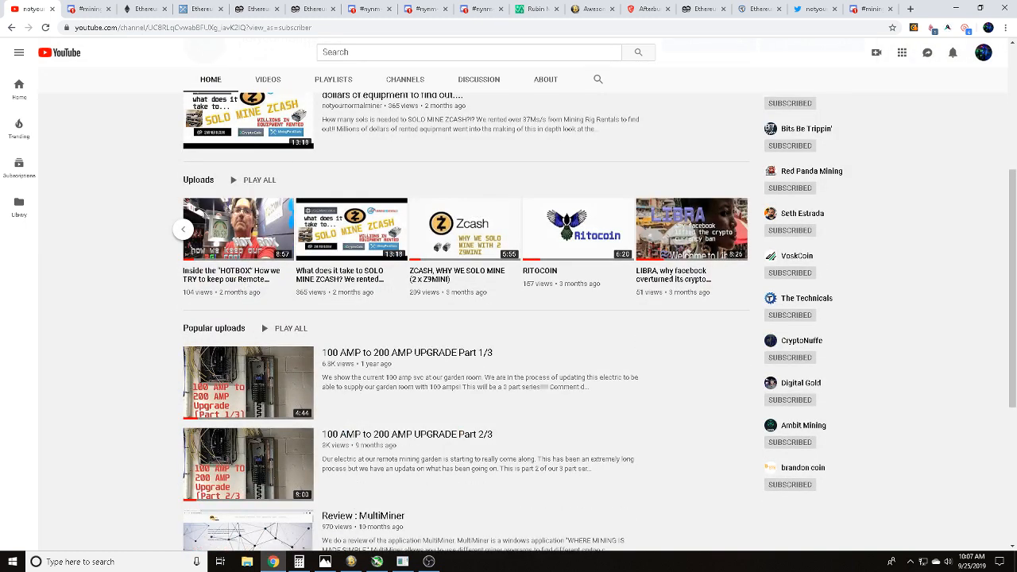
scroll("down", 3)
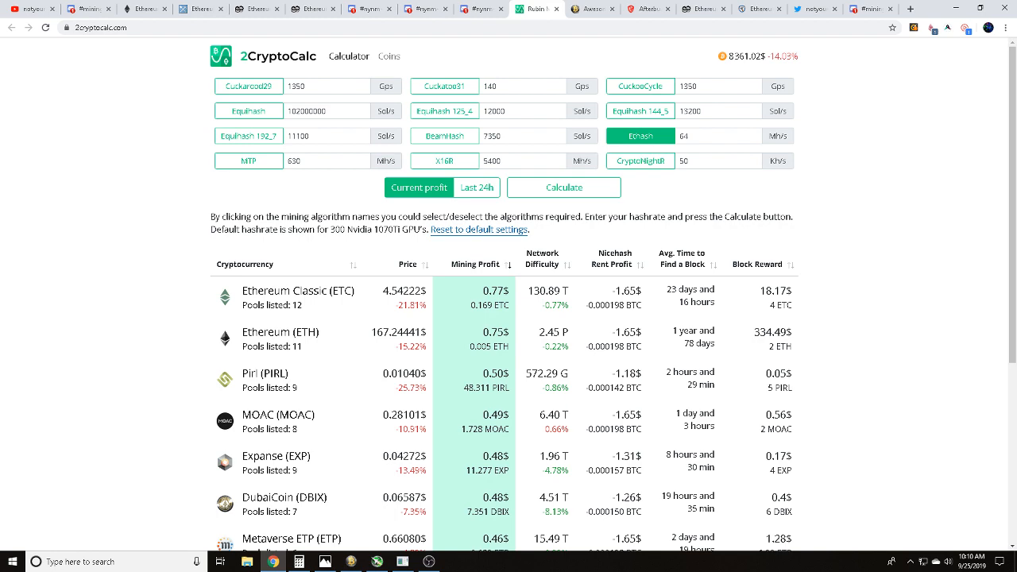
Glance at the Awesome Miner homepage, then switch to the MSI Afterburner page
left_click(600, 9)
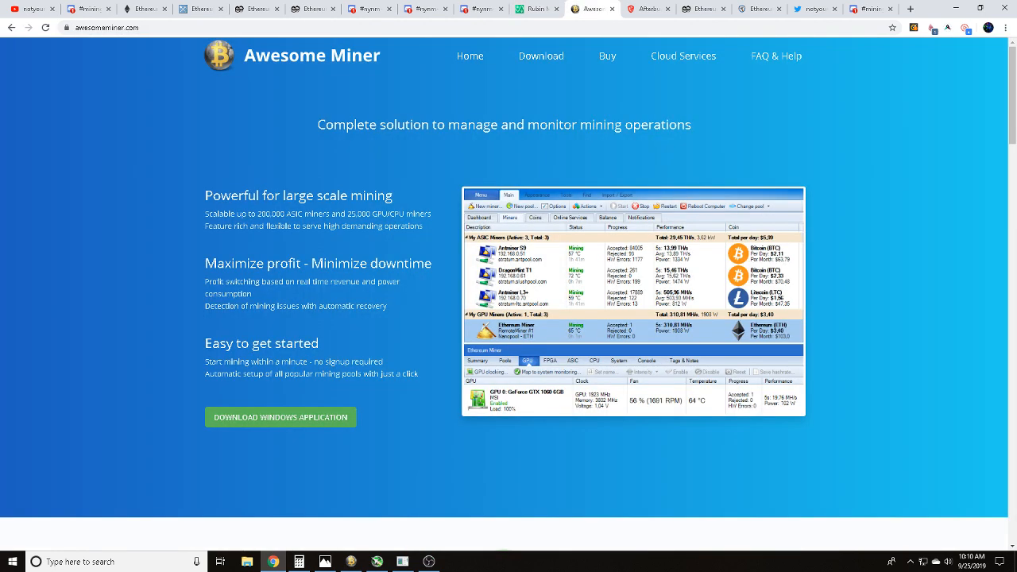
left_click(656, 9)
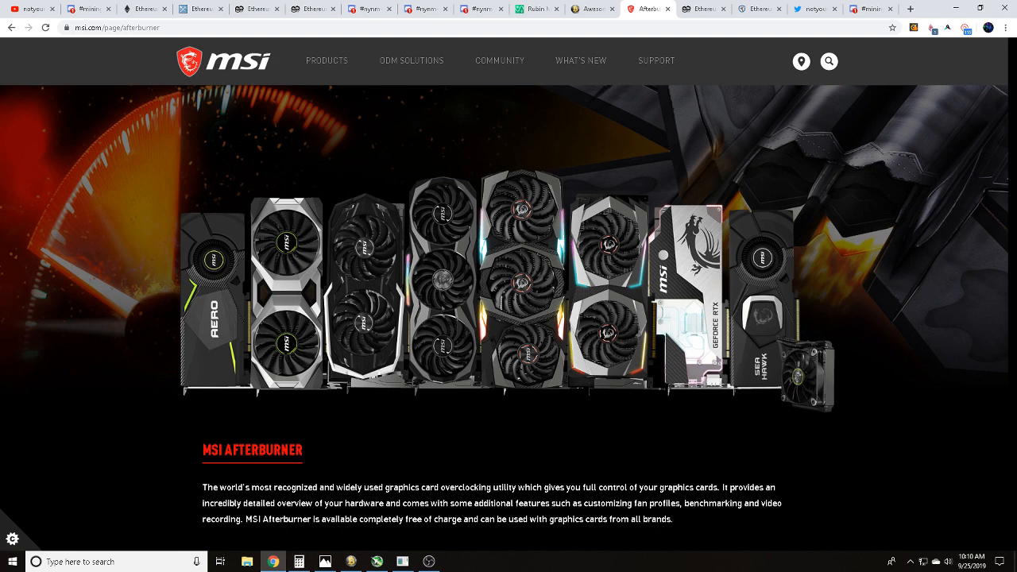
left_click(710, 9)
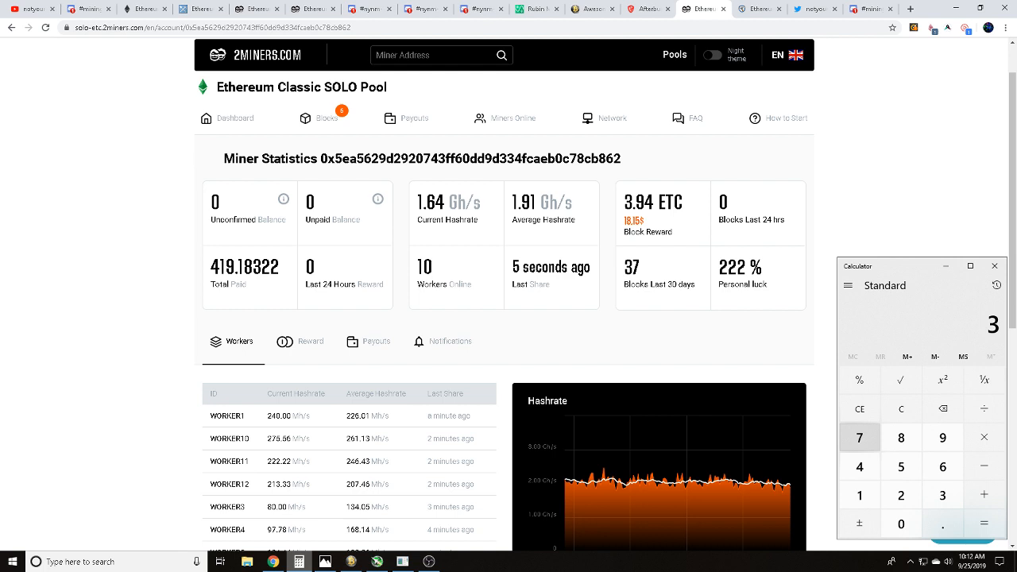
Multiply 37 blocks by the 3.94 ETC block reward to get 145.78
left_click(983, 436)
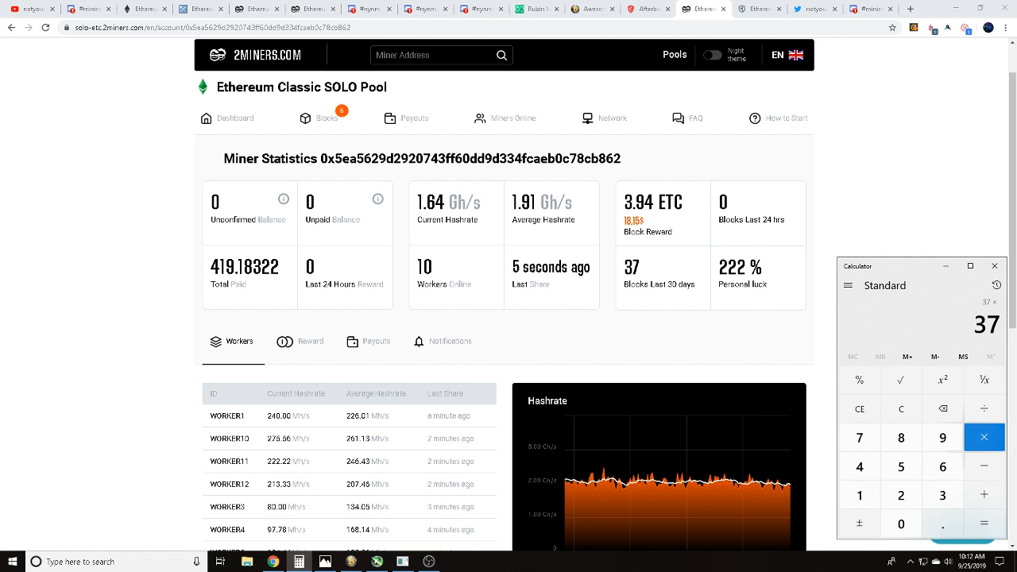
left_click(940, 495)
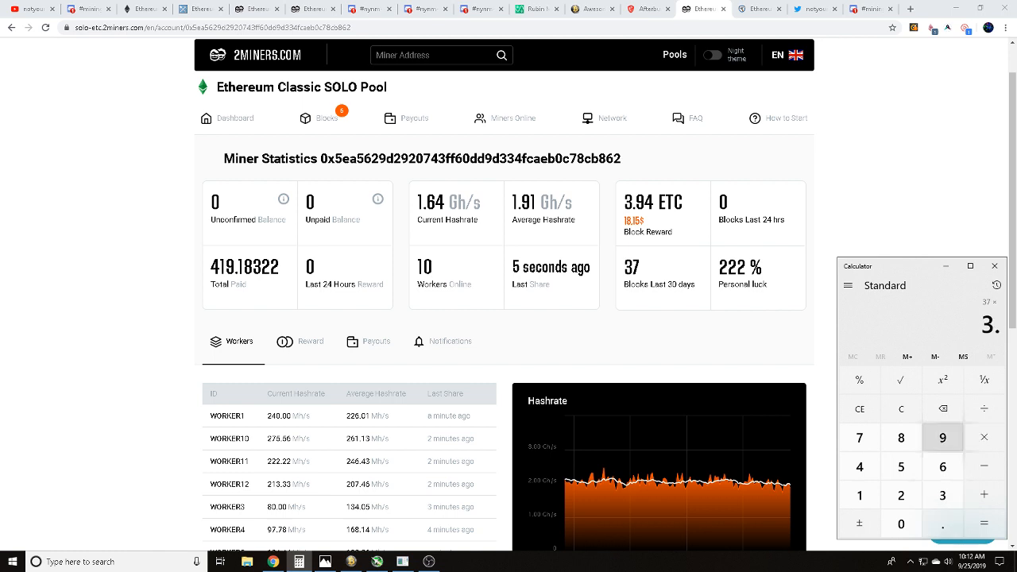
left_click(859, 465)
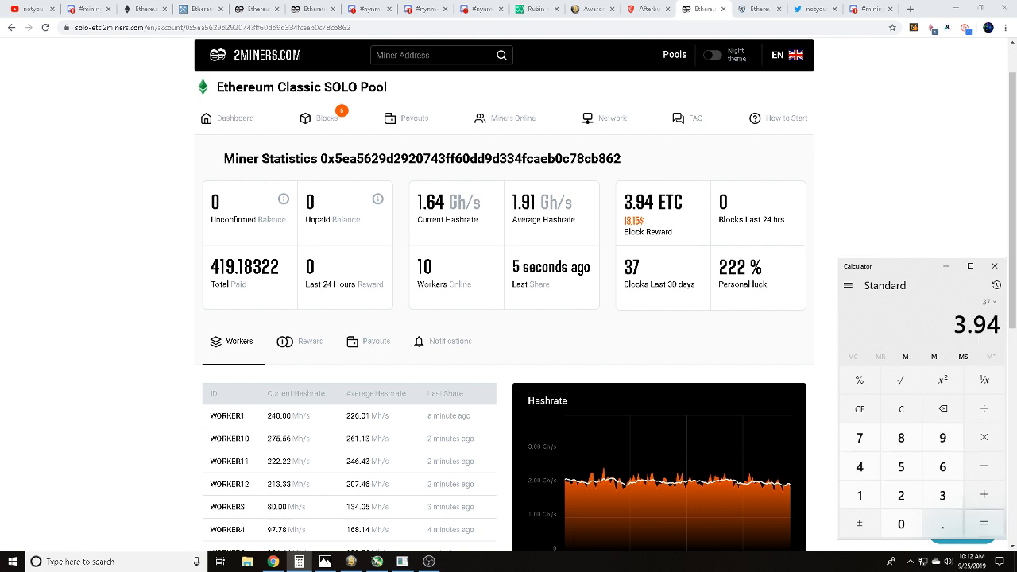
left_click(984, 523)
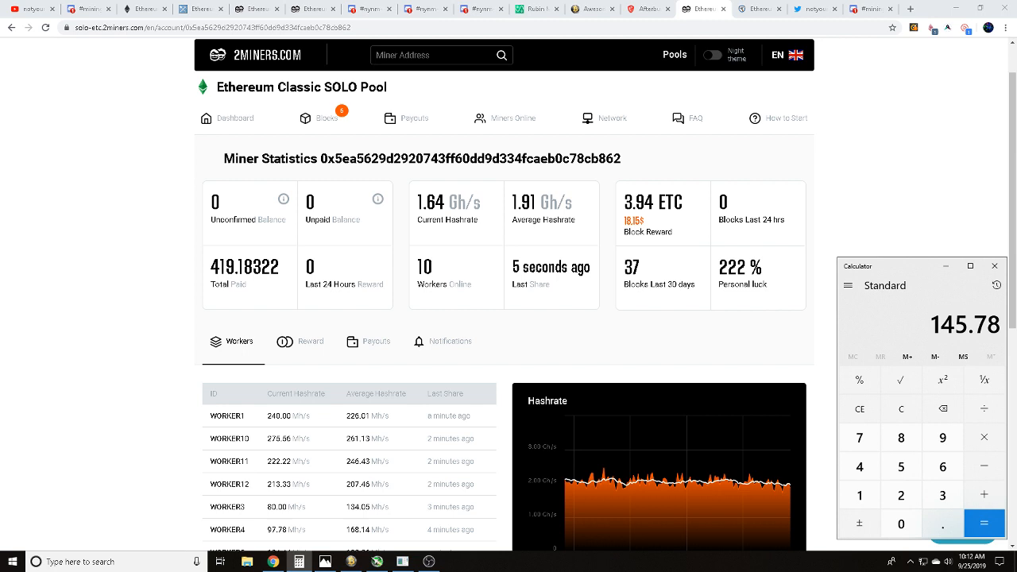
left_click(993, 266)
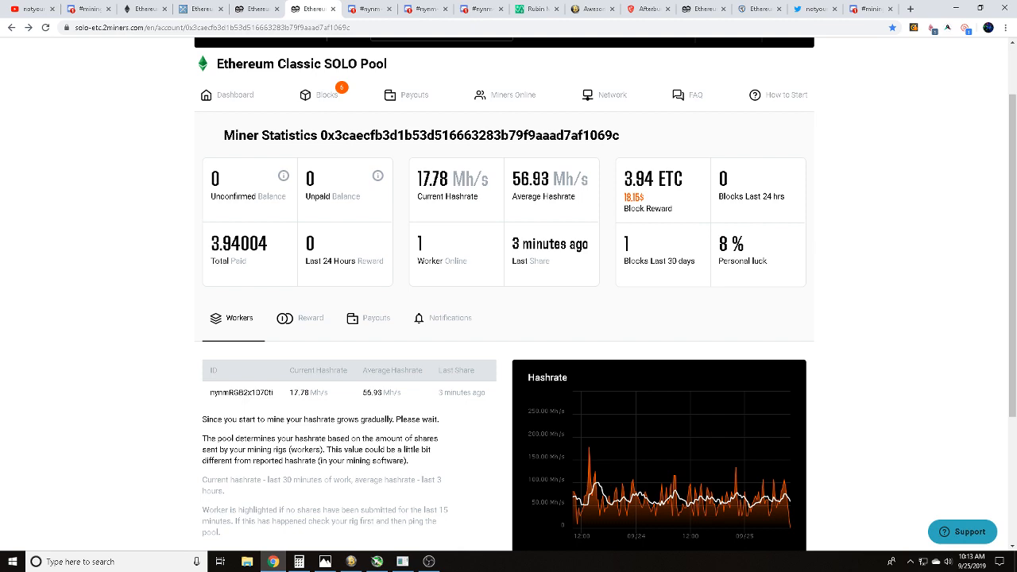
Switch to the notyournormalminer Twitter profile tab
left_click(818, 9)
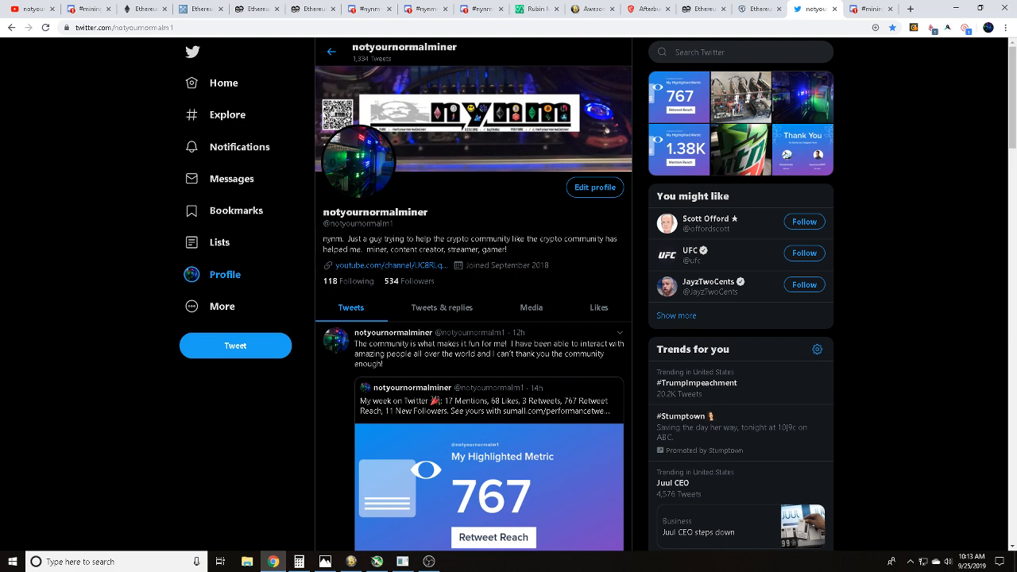
Open Discord's #mining-chat and enlarge the posted GPU rig photo
left_click(875, 9)
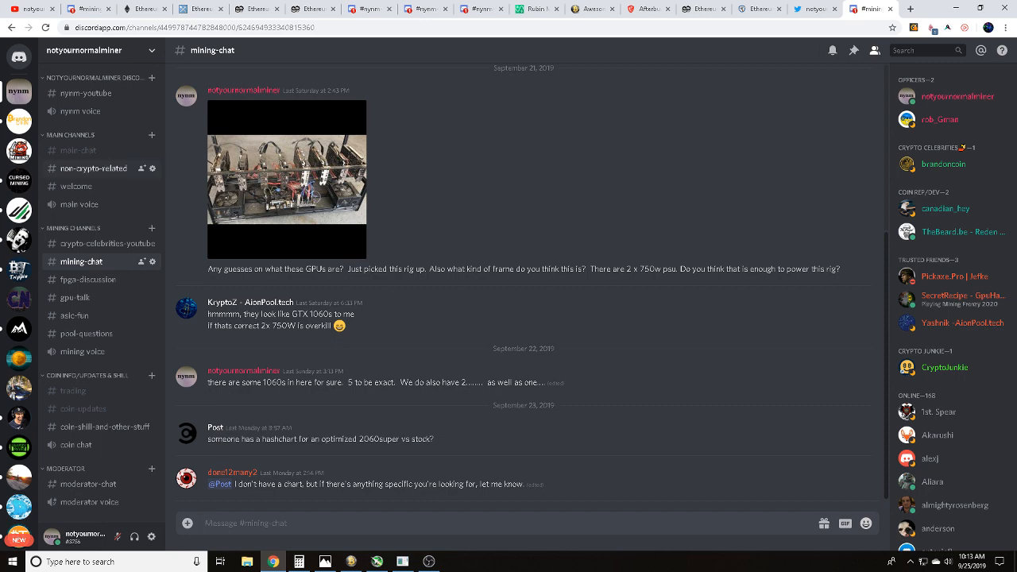
left_click(286, 178)
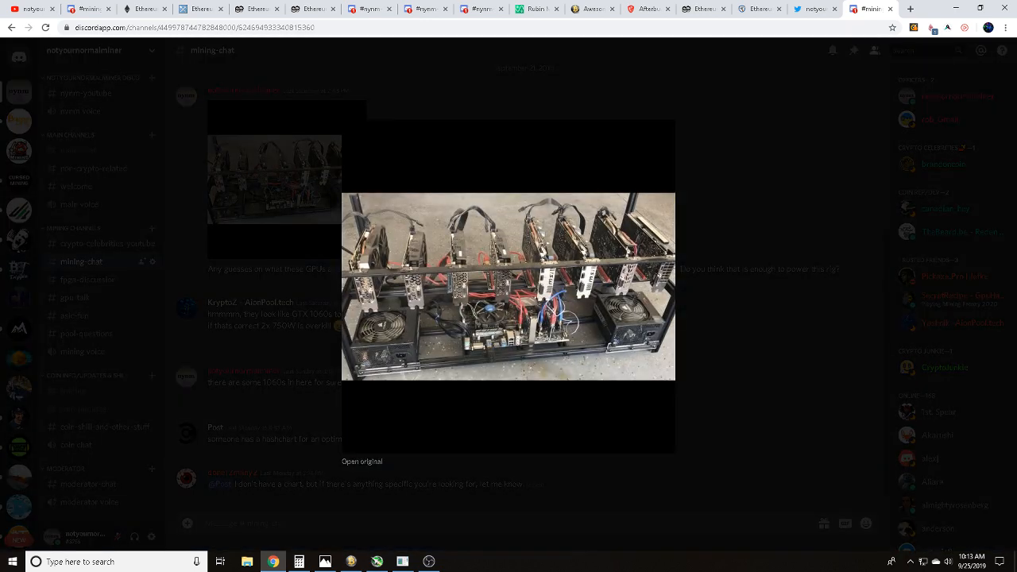